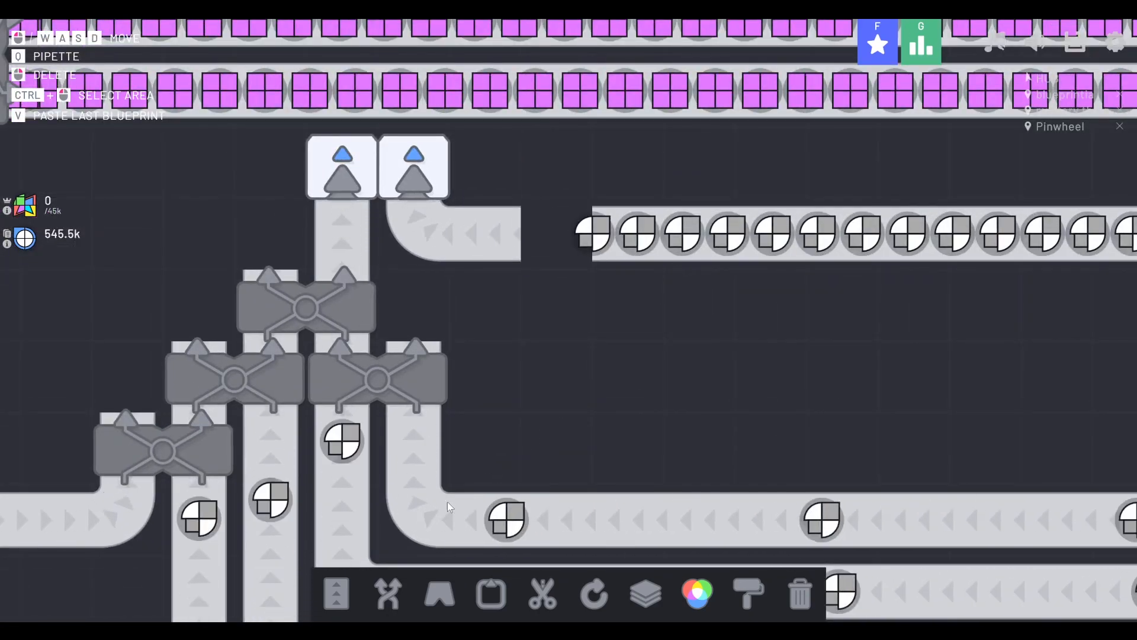
Jump to the Blueprintia marker and zoom out to frame both the new and old designs
click(335, 592)
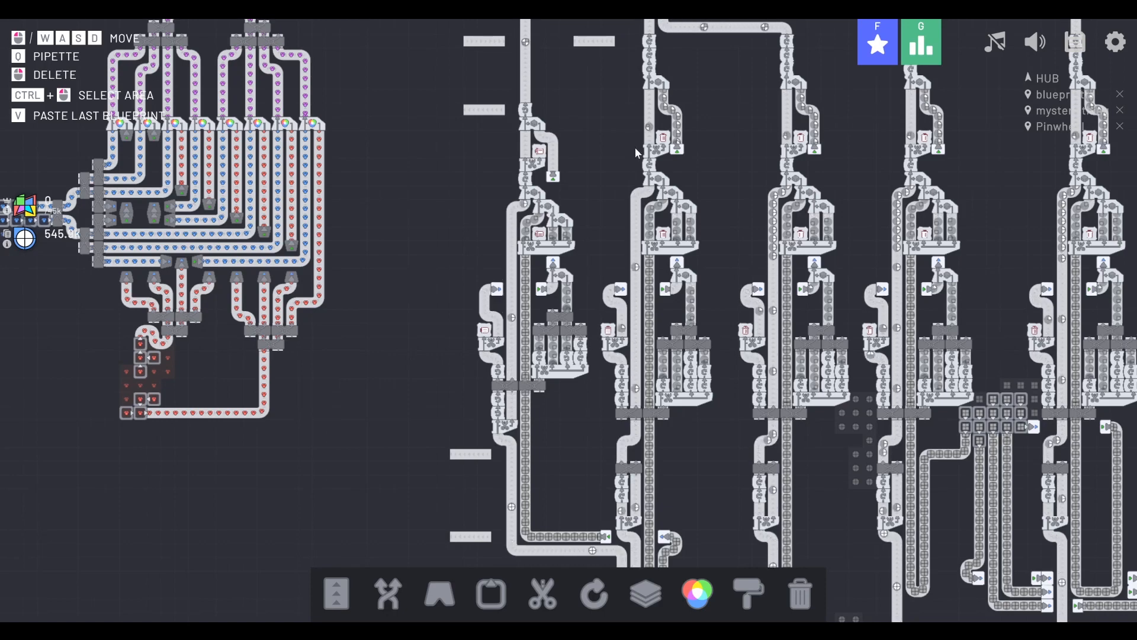
mouse_move(629, 144)
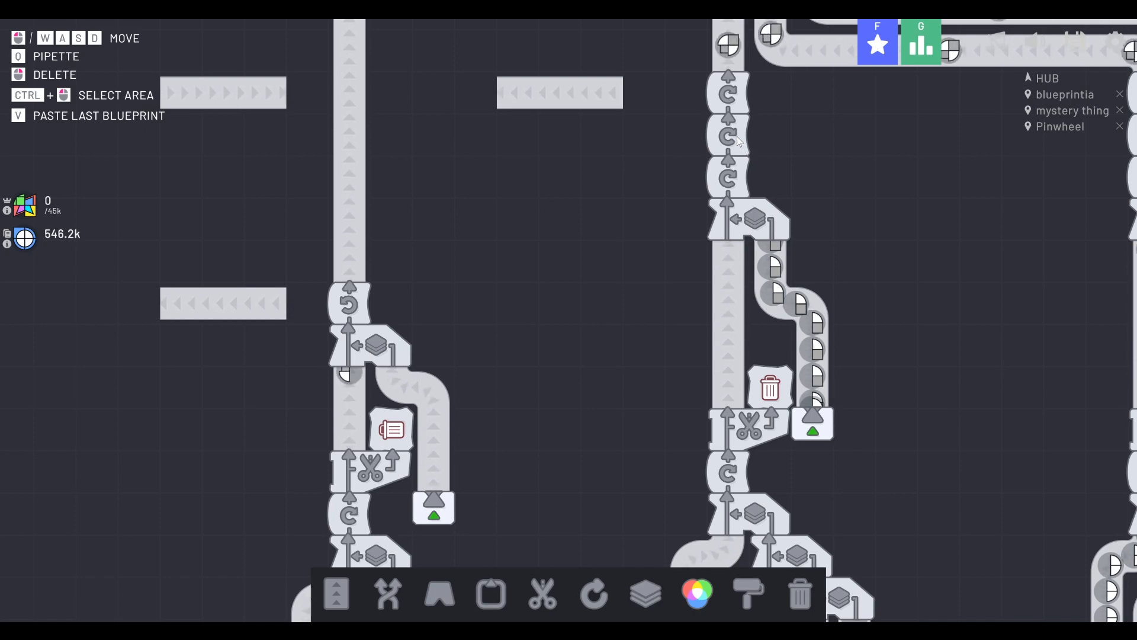
scroll(down, 3)
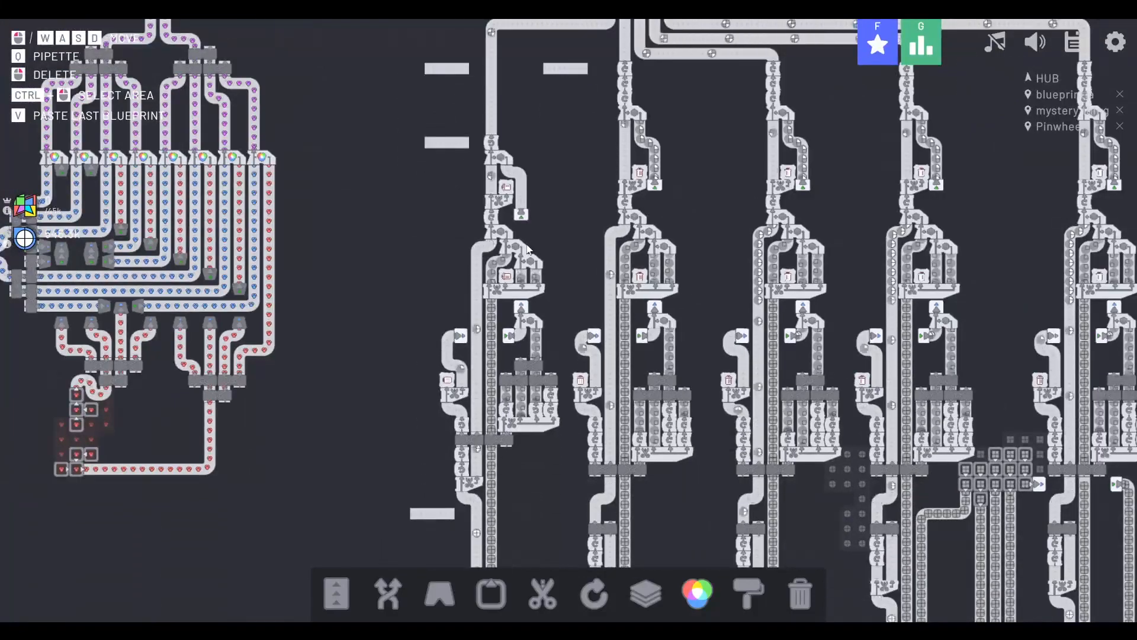
scroll(down, 3)
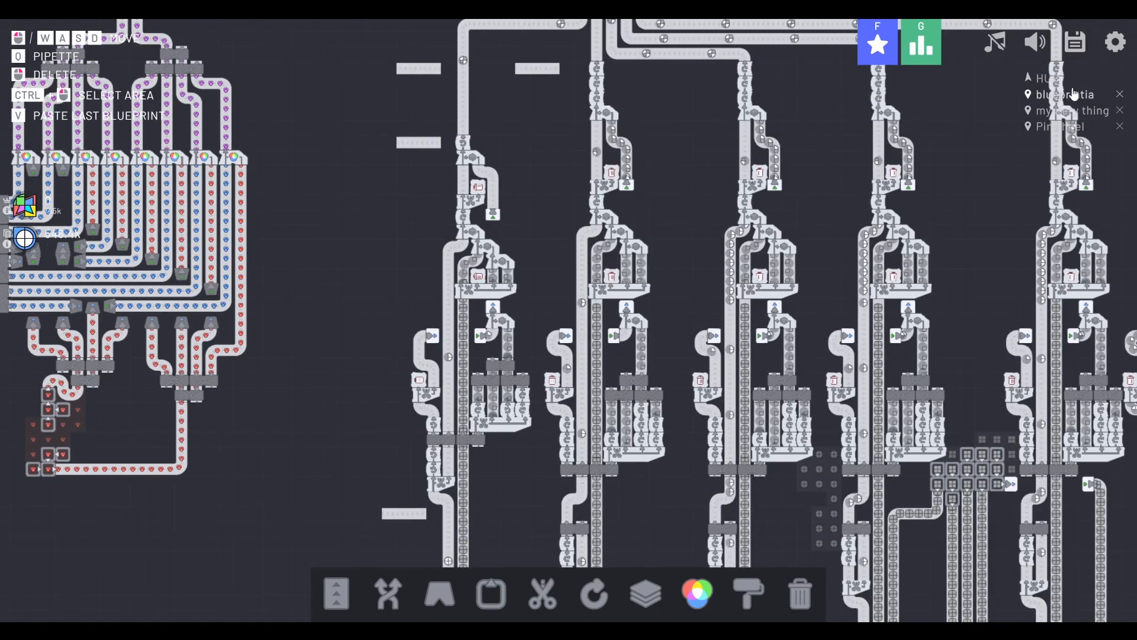
scroll(down, 3)
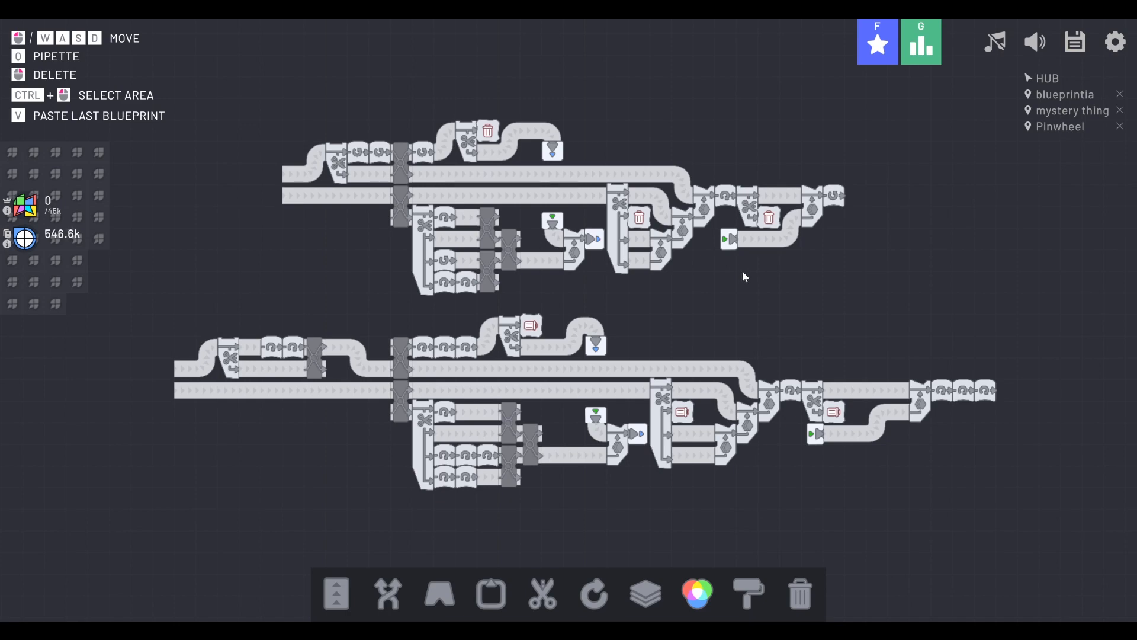
mouse_move(341, 352)
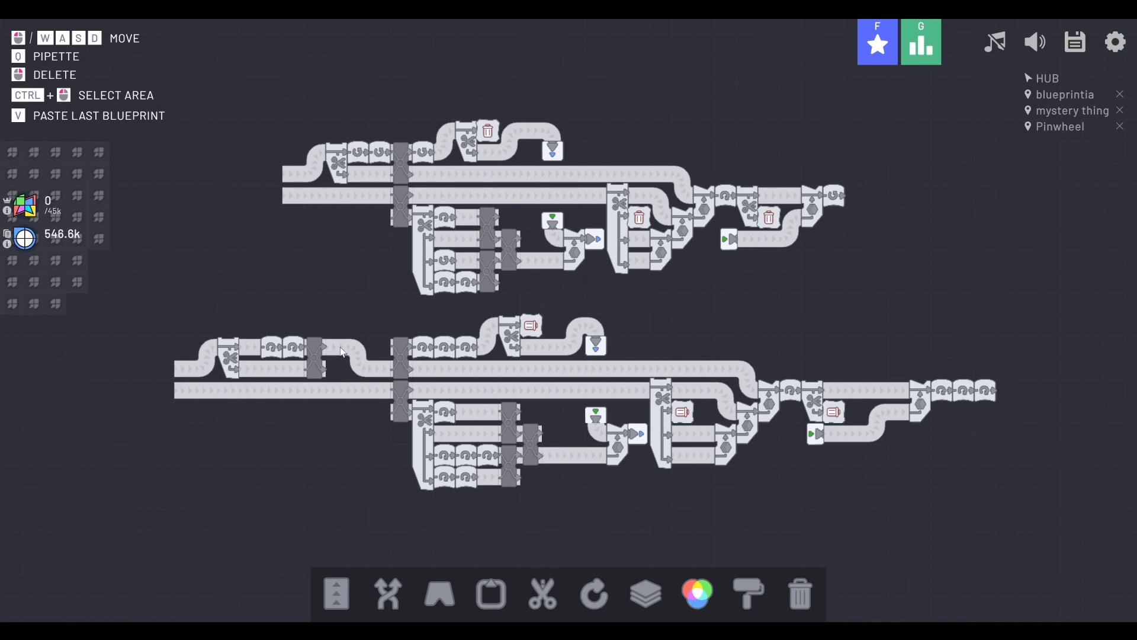
mouse_move(260, 370)
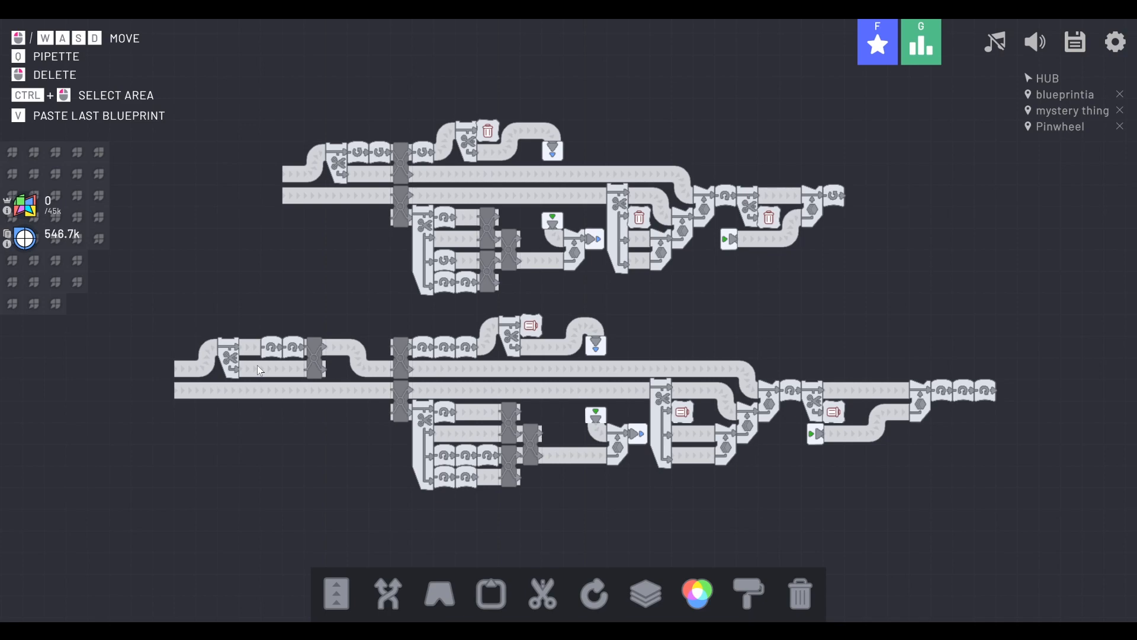
mouse_move(202, 322)
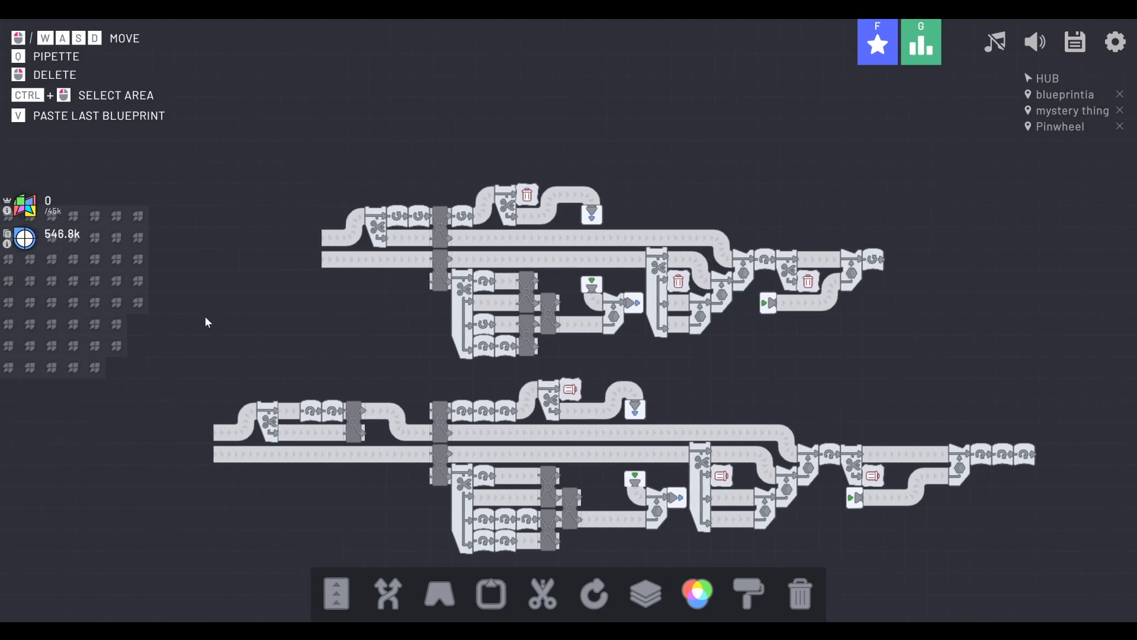
mouse_move(269, 322)
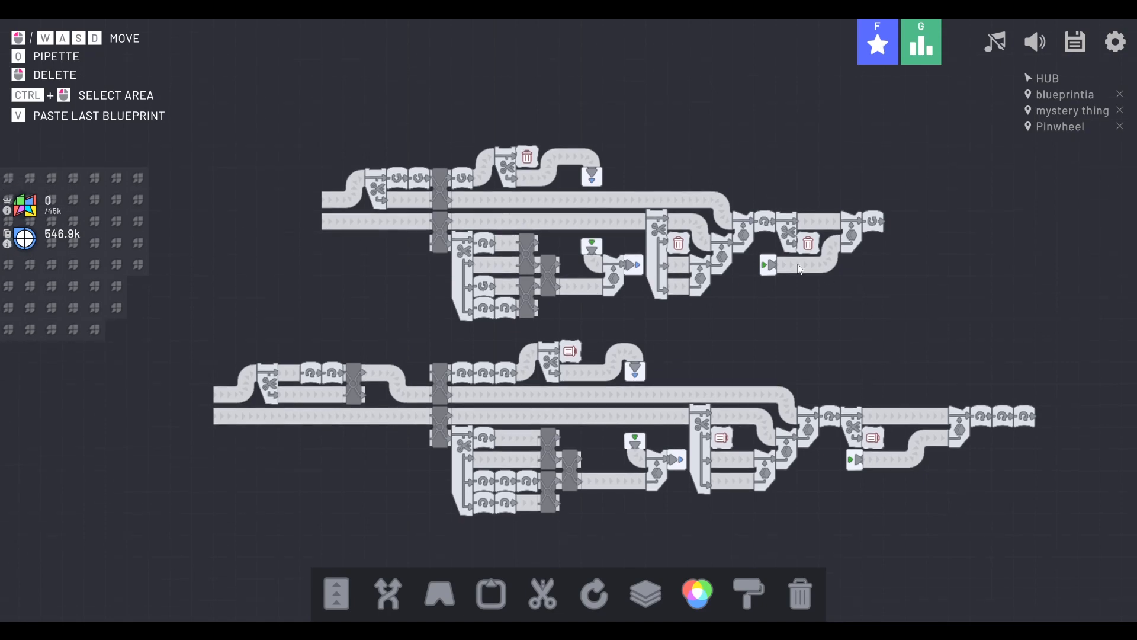
mouse_move(347, 353)
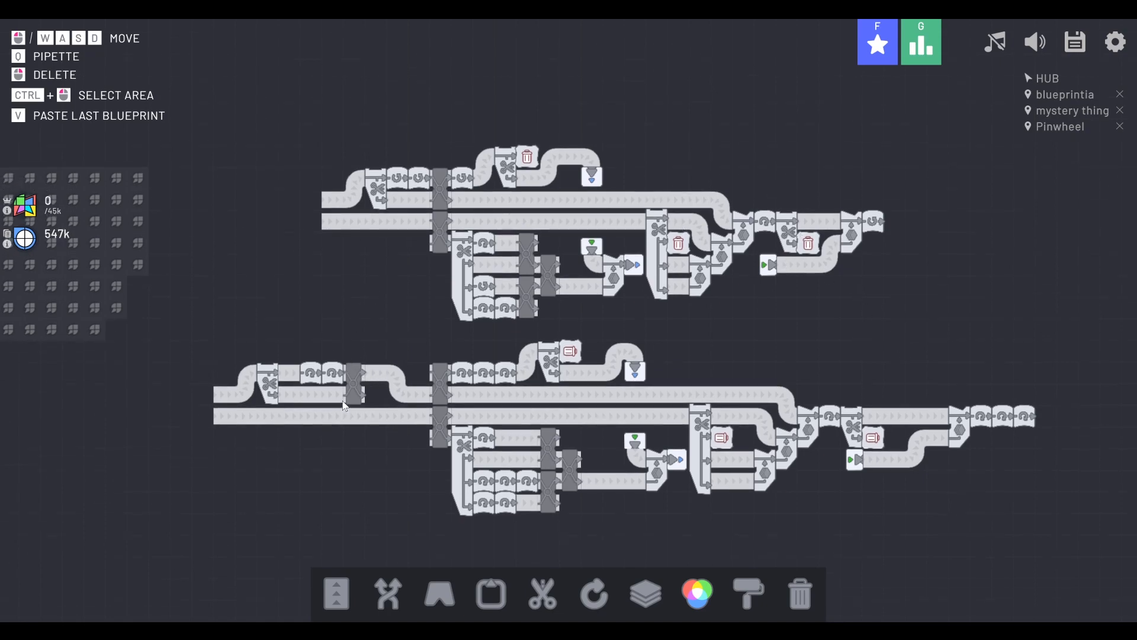
mouse_move(383, 343)
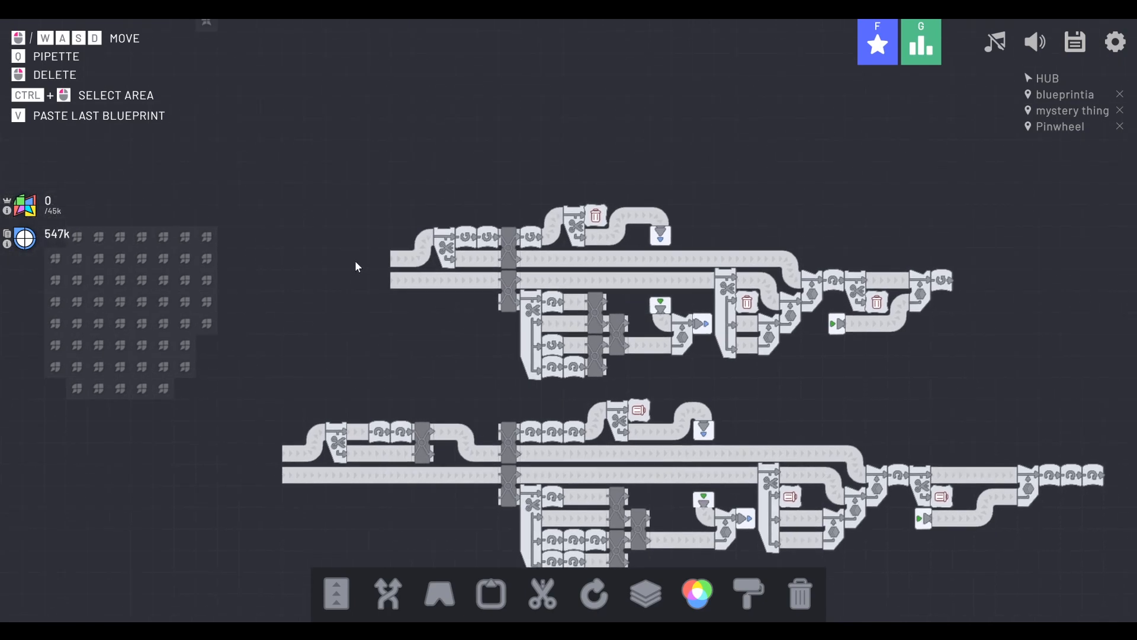
mouse_move(475, 453)
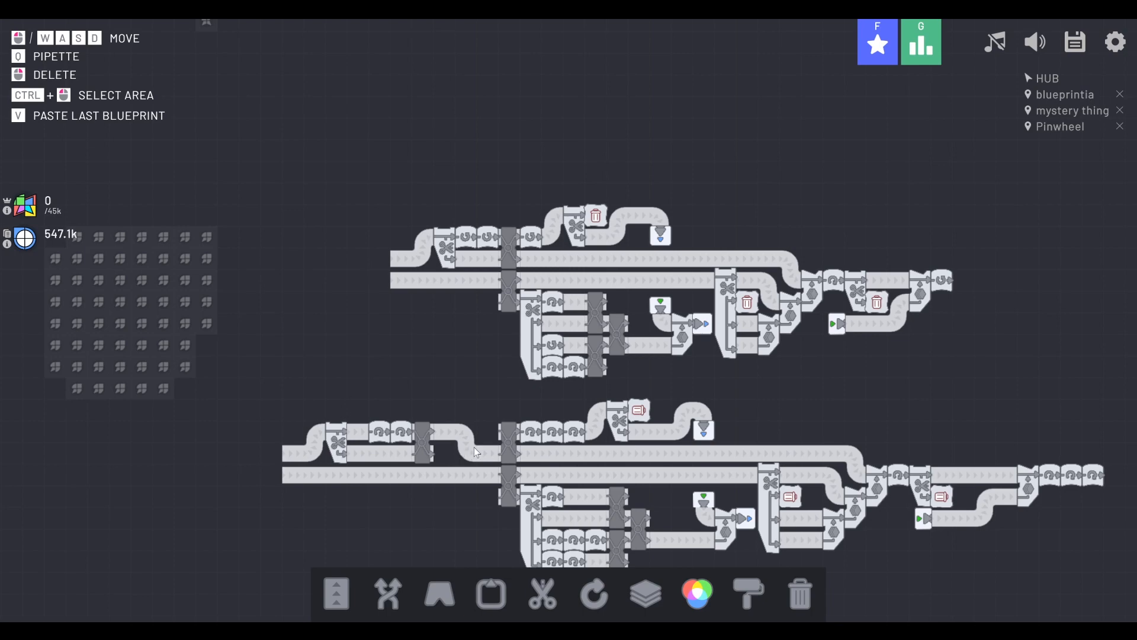
mouse_move(451, 472)
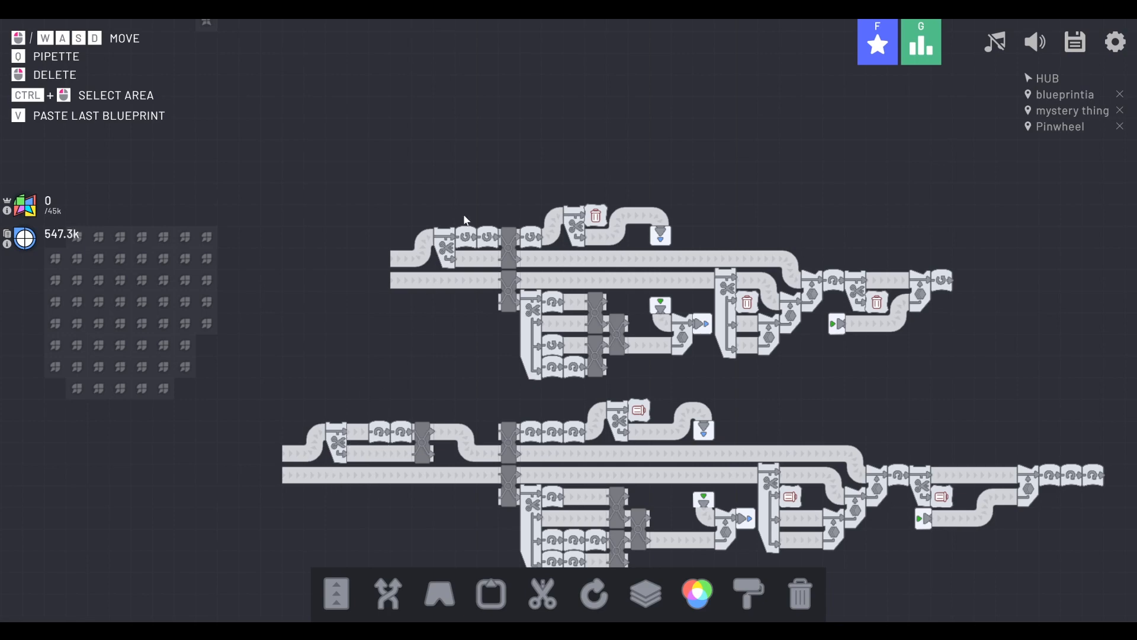
mouse_move(473, 400)
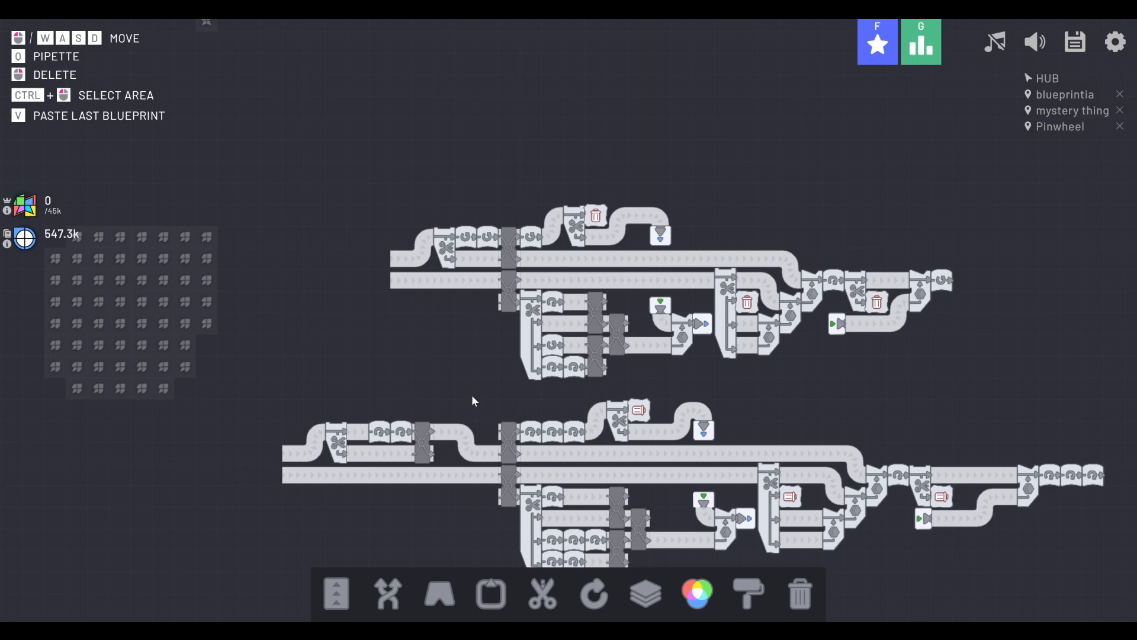
mouse_move(560, 246)
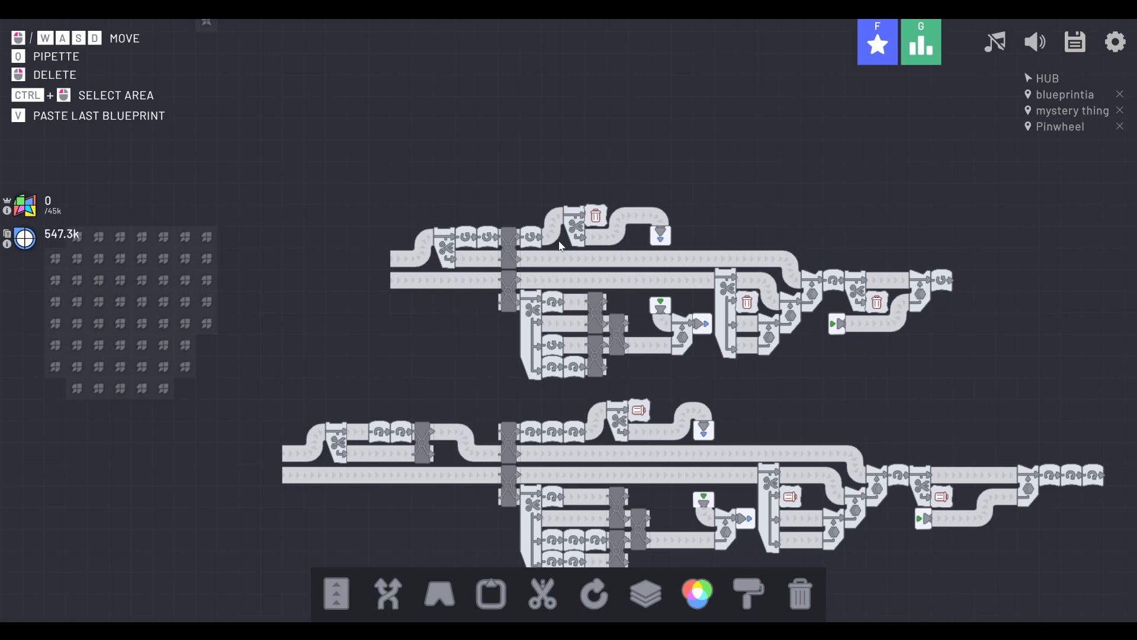
mouse_move(581, 226)
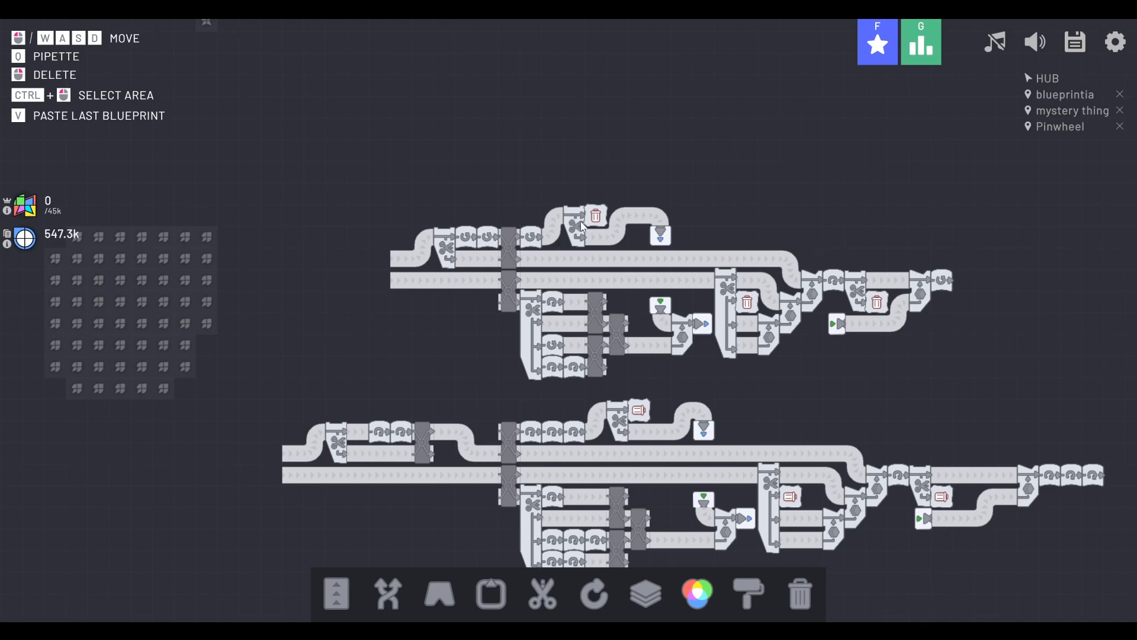
mouse_move(620, 226)
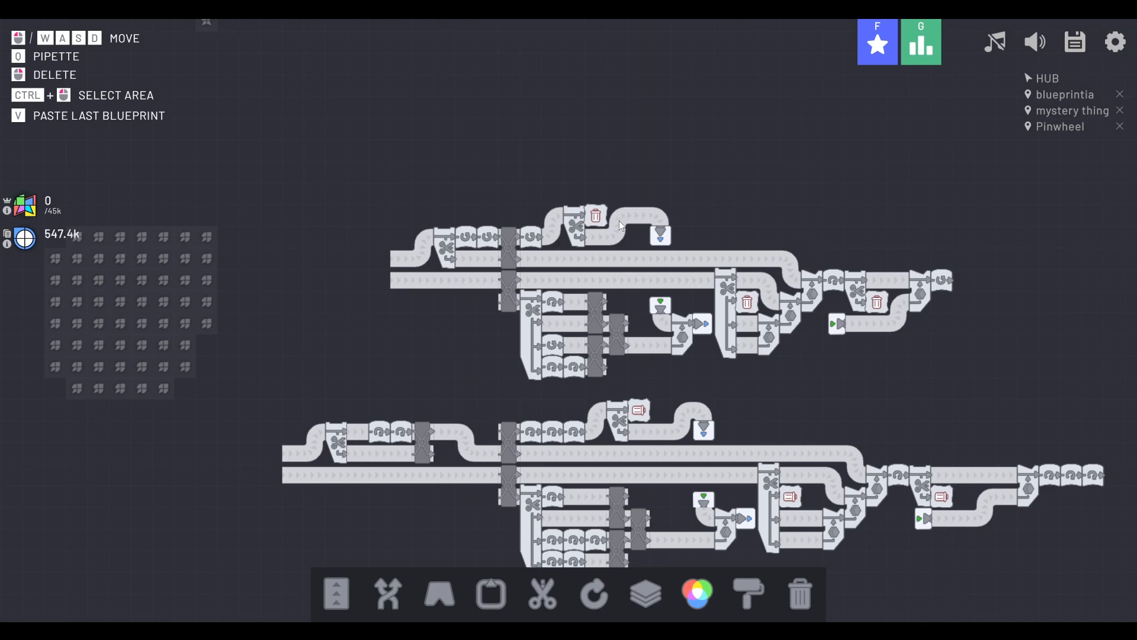
scroll(down, 3)
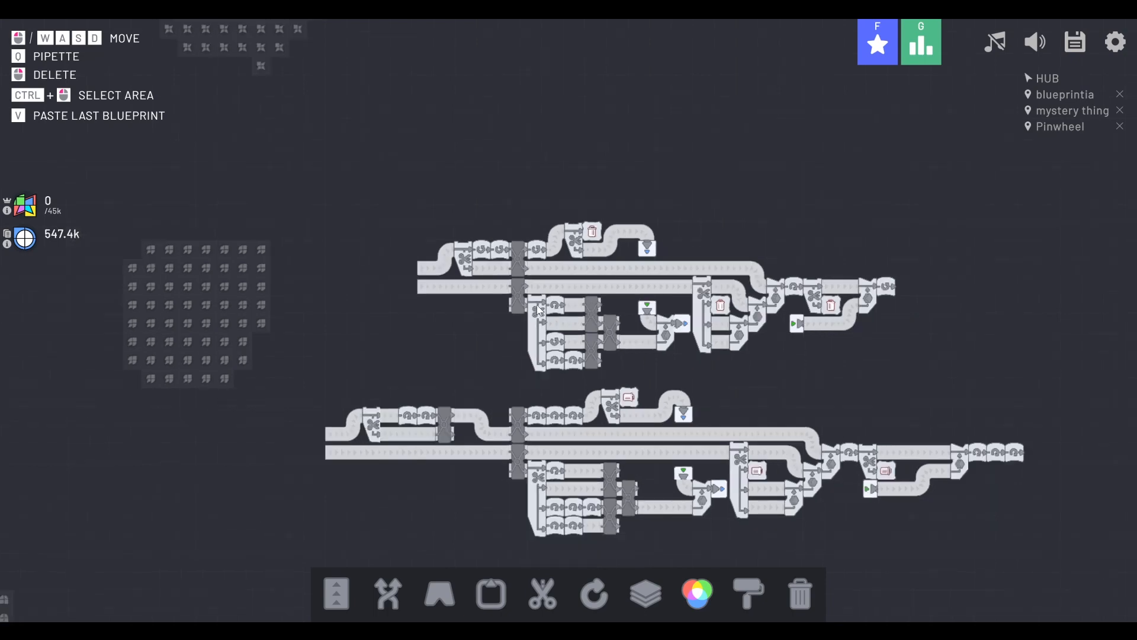
mouse_move(418, 206)
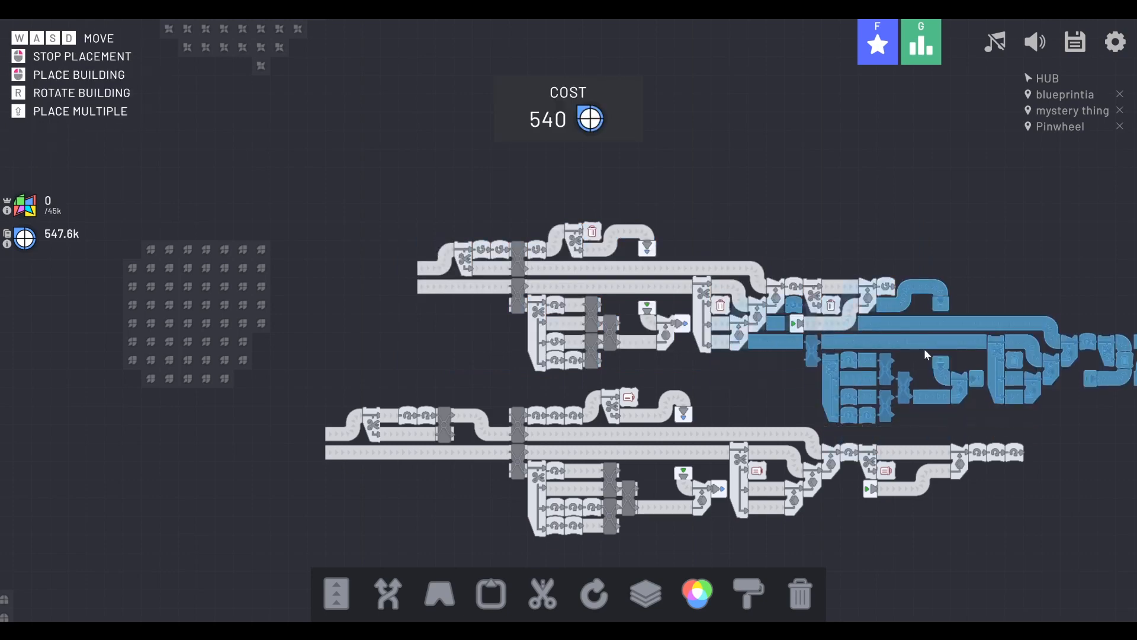
mouse_move(923, 334)
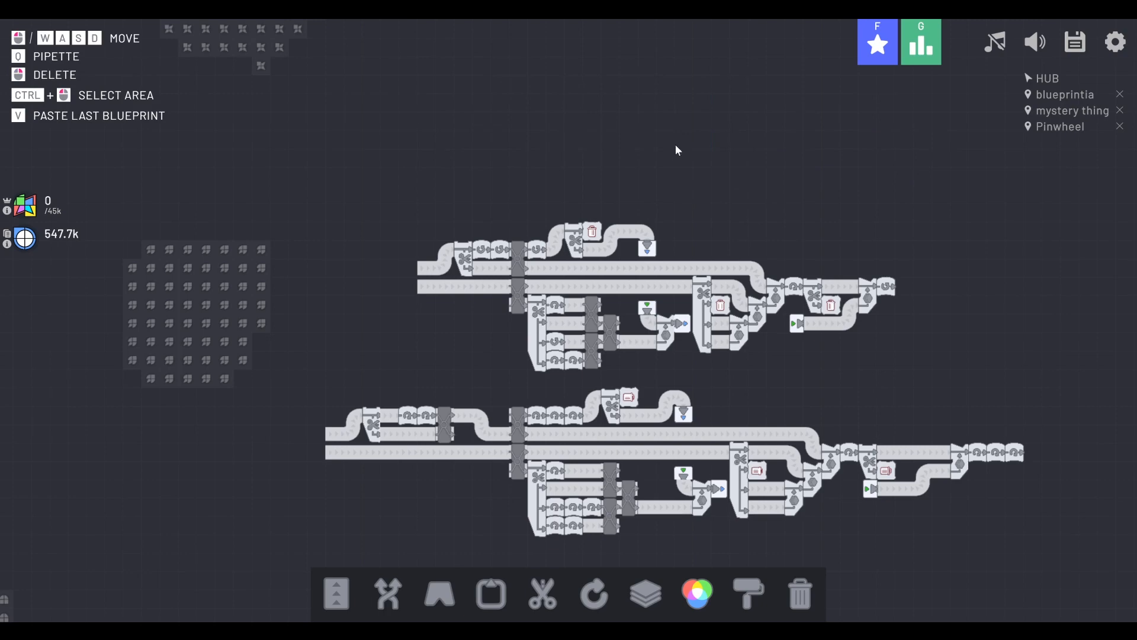
mouse_move(315, 381)
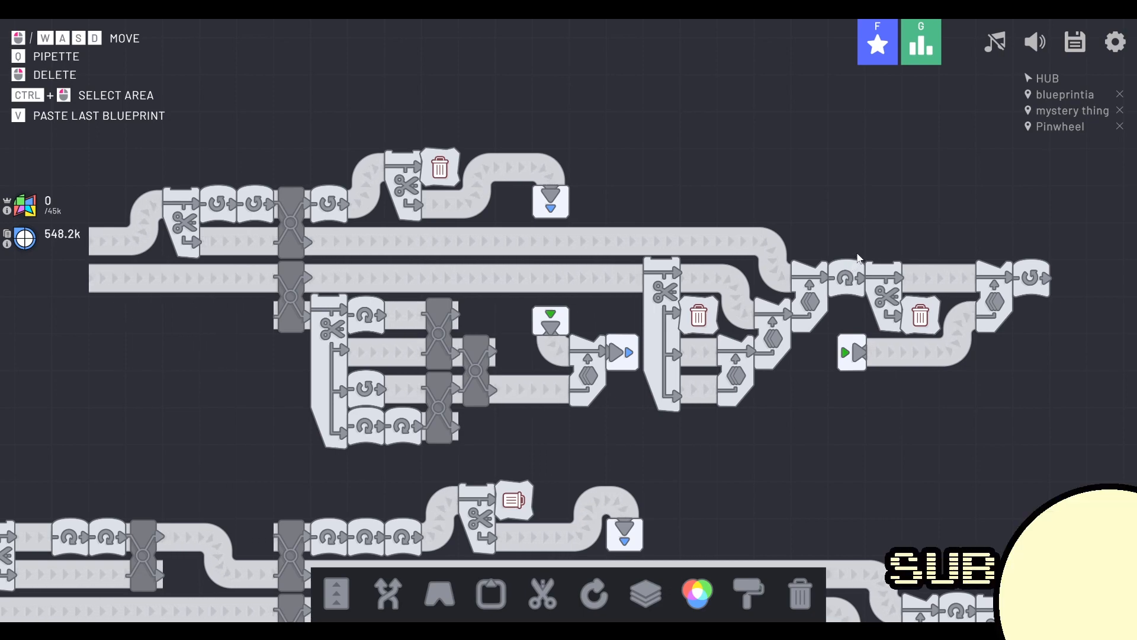
mouse_move(868, 247)
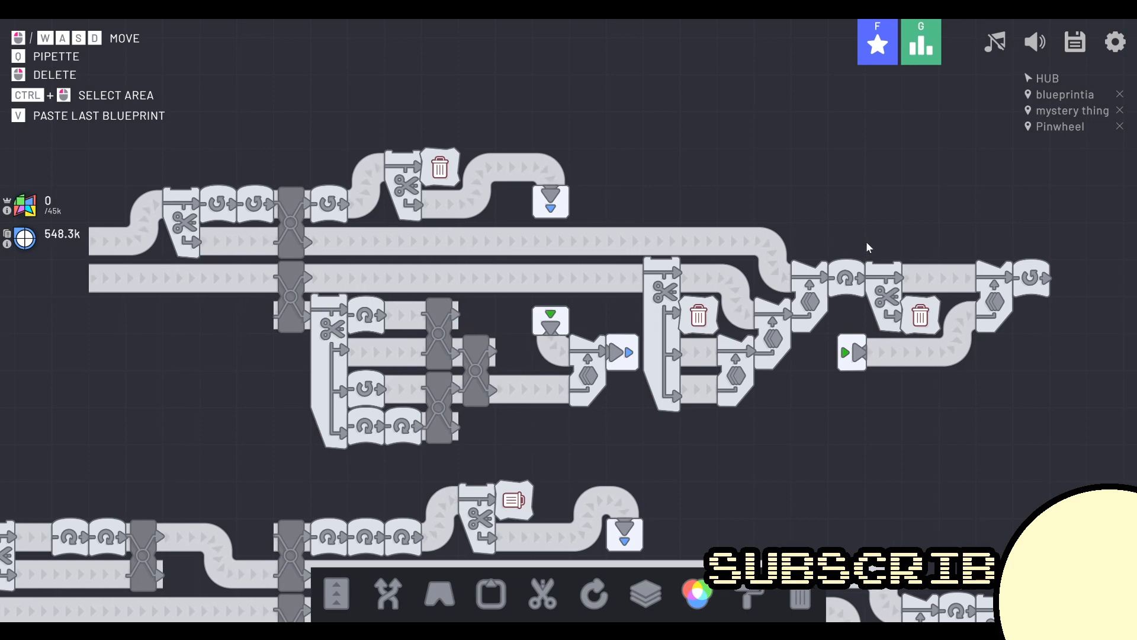